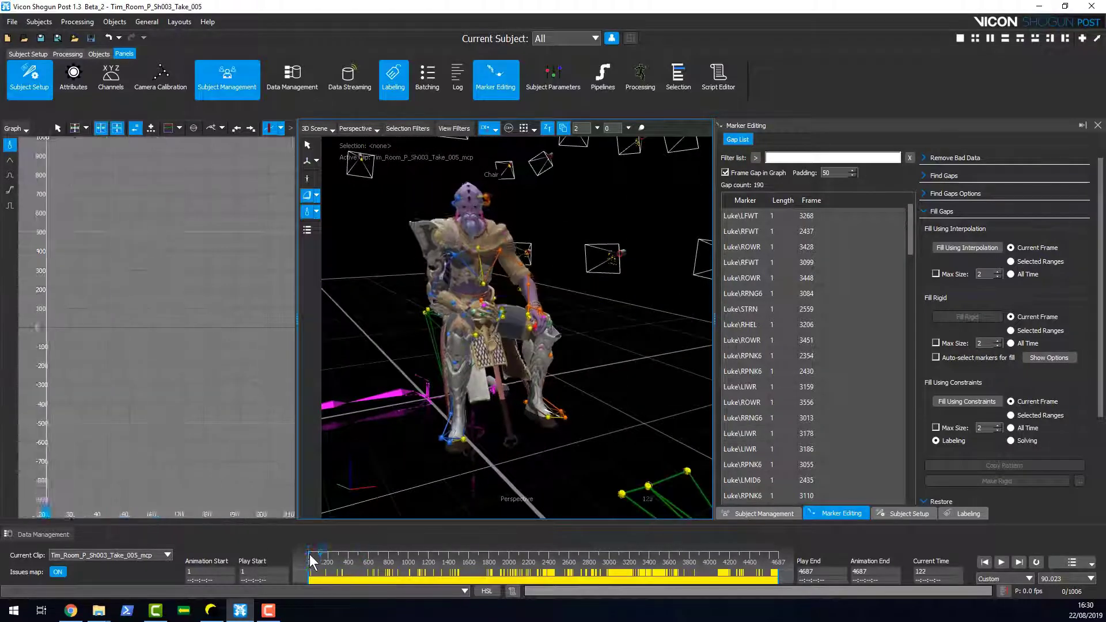
Step: Jump the take to frame 2304 via the time bar
left_click(479, 558)
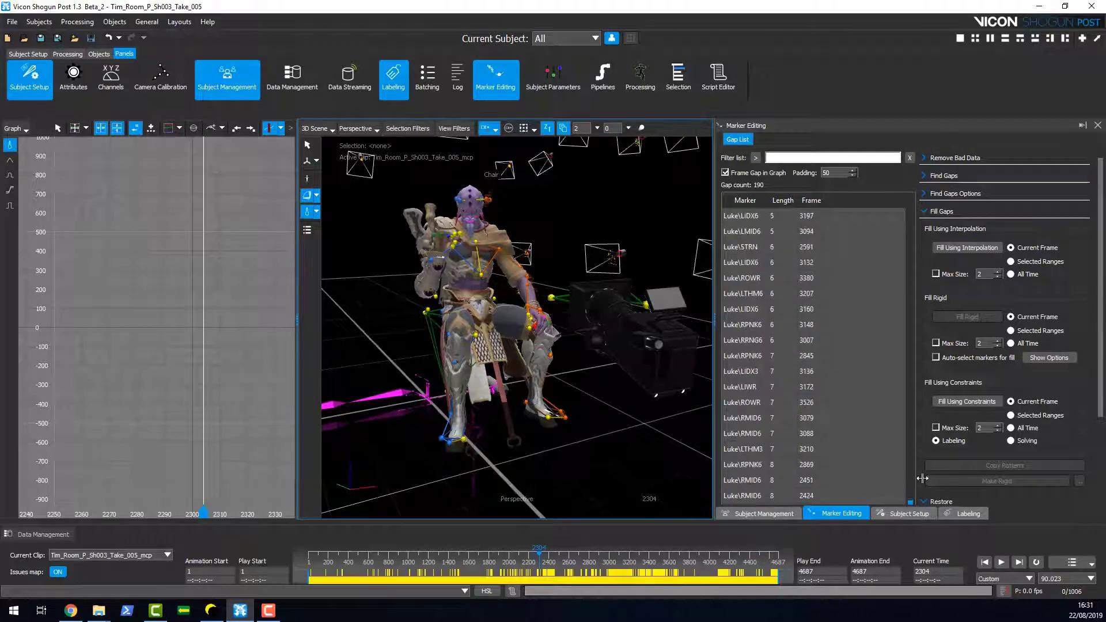
Step: Sort the Gap List by Length descending so the 90-frame gaps sit at the top
left_click(782, 200)
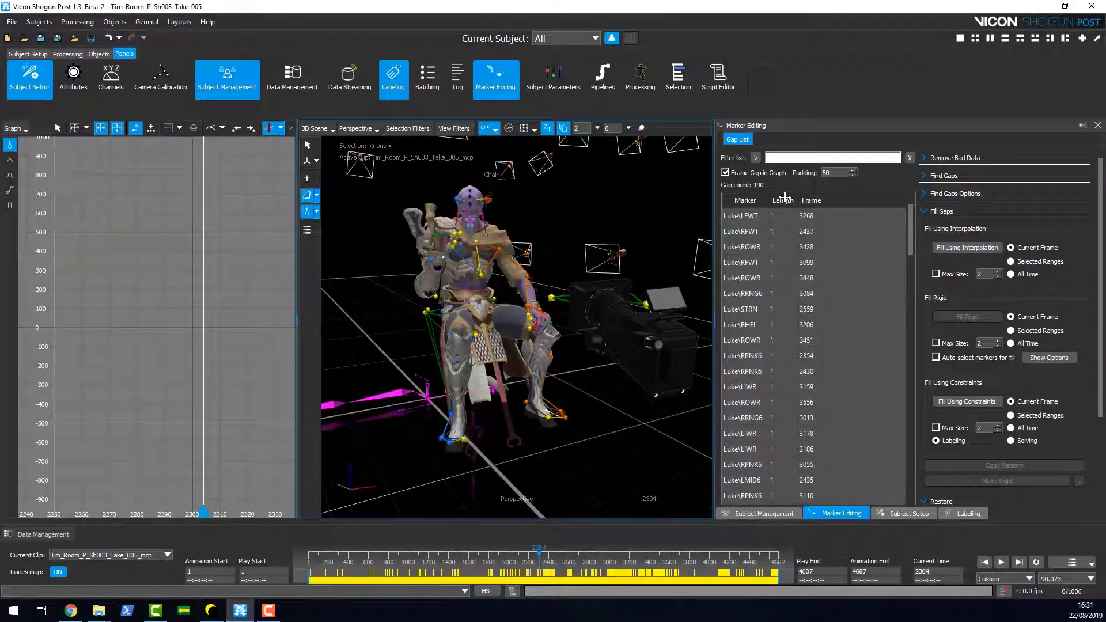
left_click(781, 201)
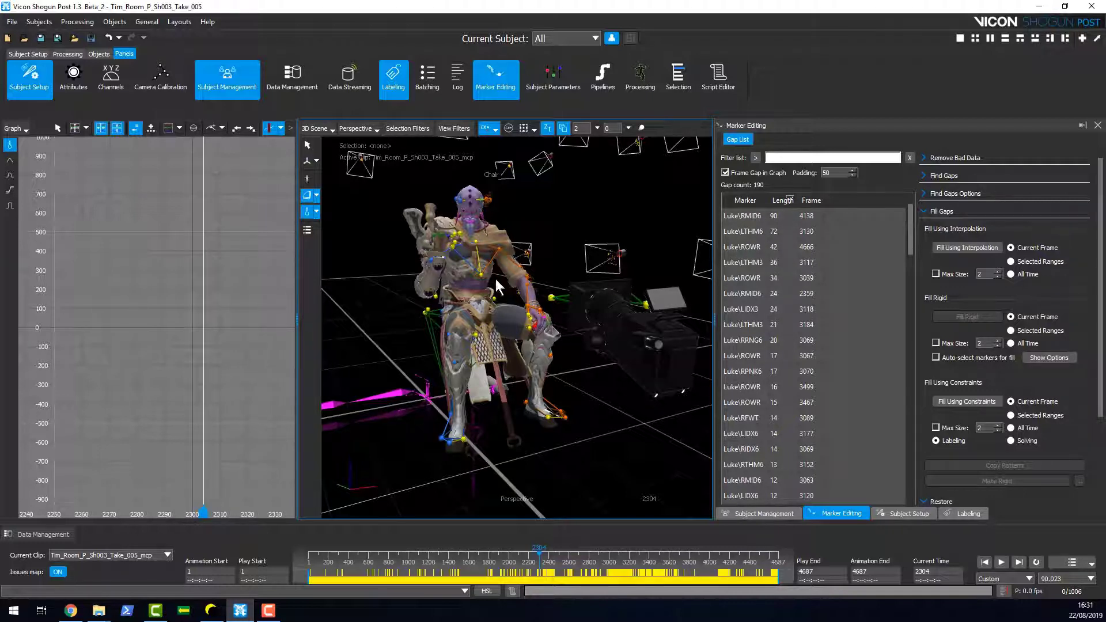
mouse_move(102, 234)
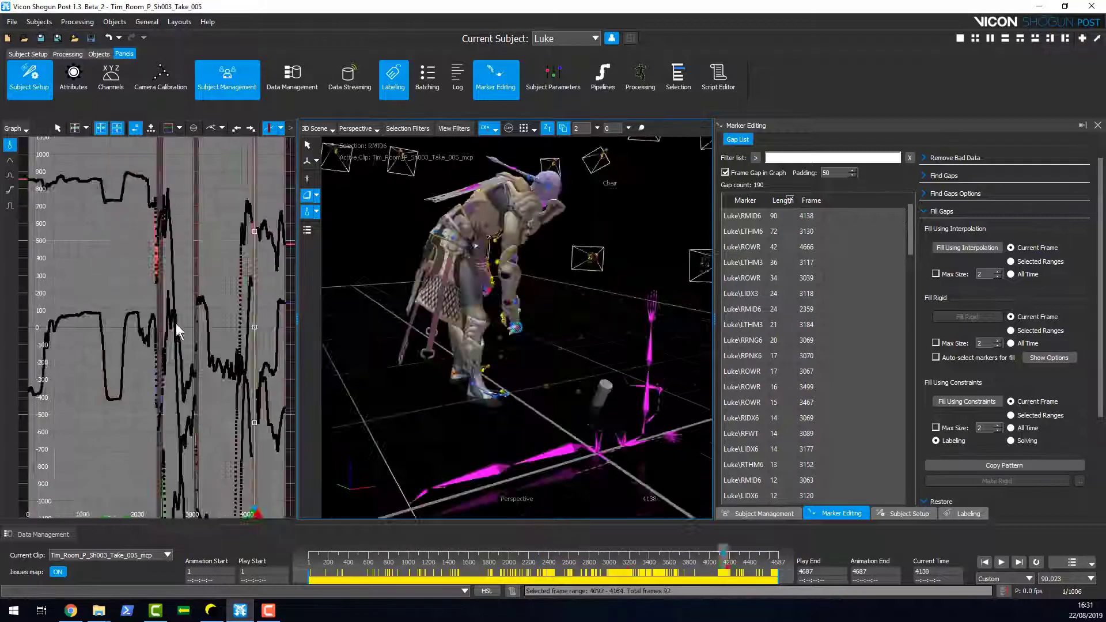
Step: Step through the LTHM6 (72), ROWR (42) and LTHM3 (36) gaps, then select RMID6's 24-frame gap at 2359
left_click(743, 230)
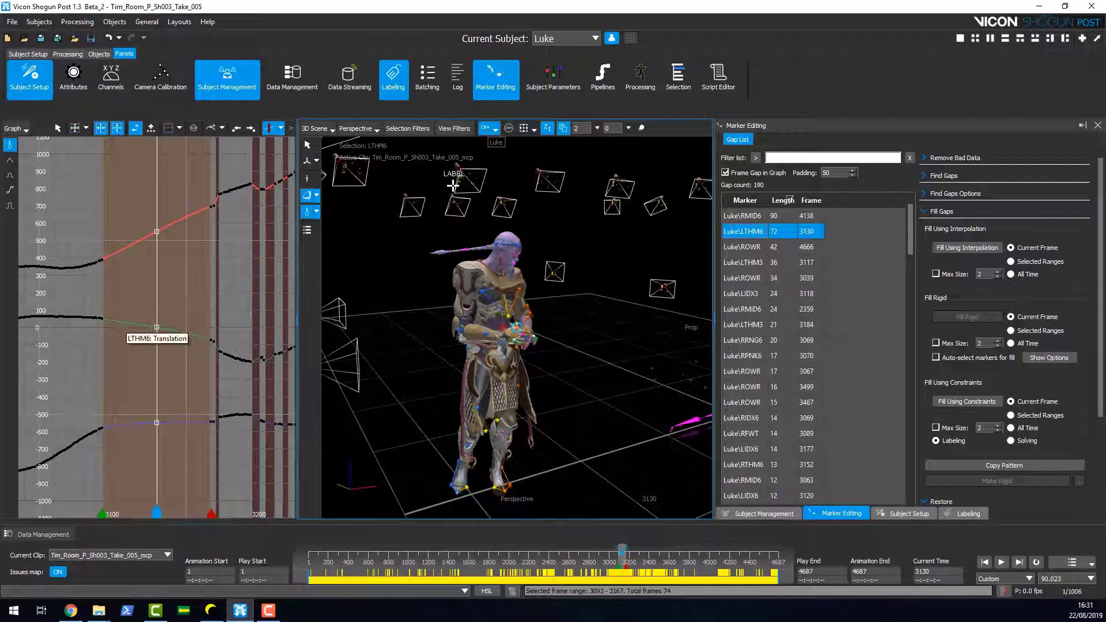
left_click(742, 246)
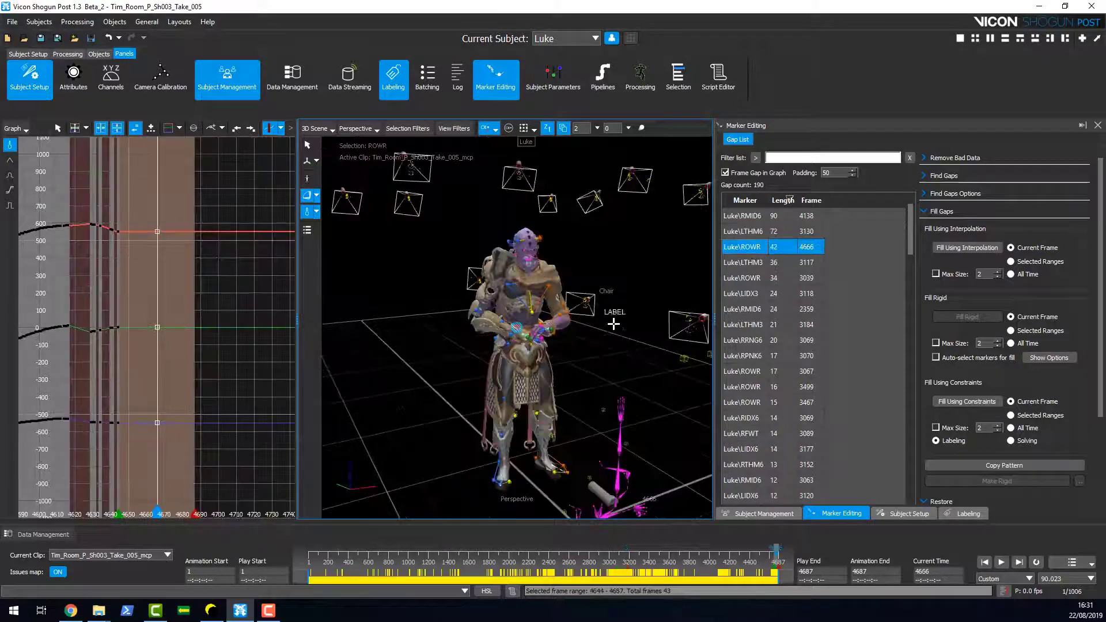
left_click(742, 261)
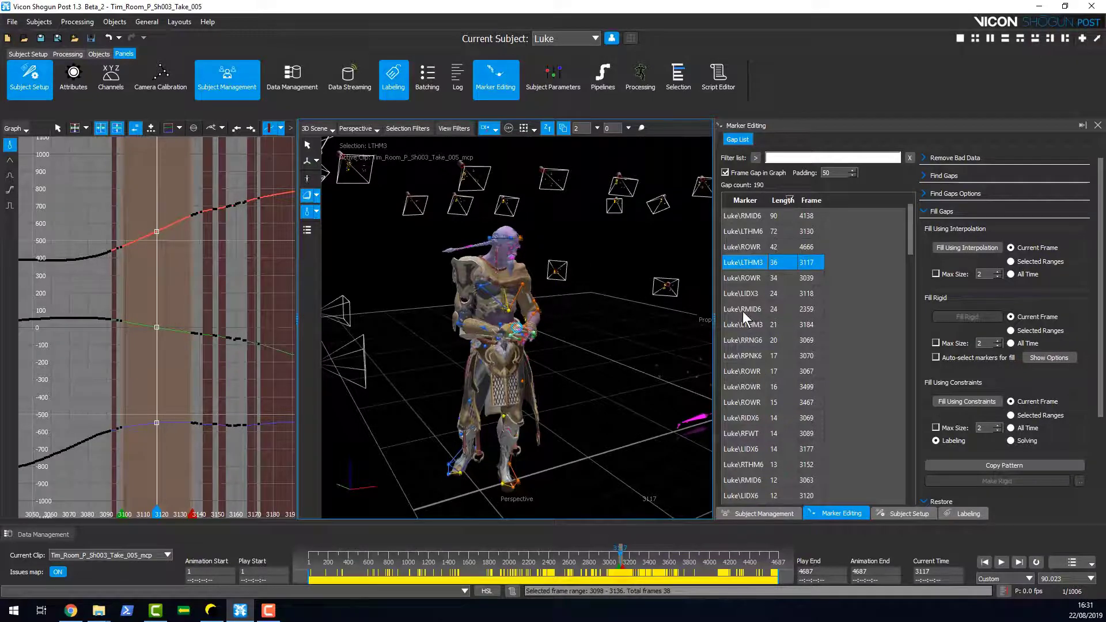
left_click(742, 309)
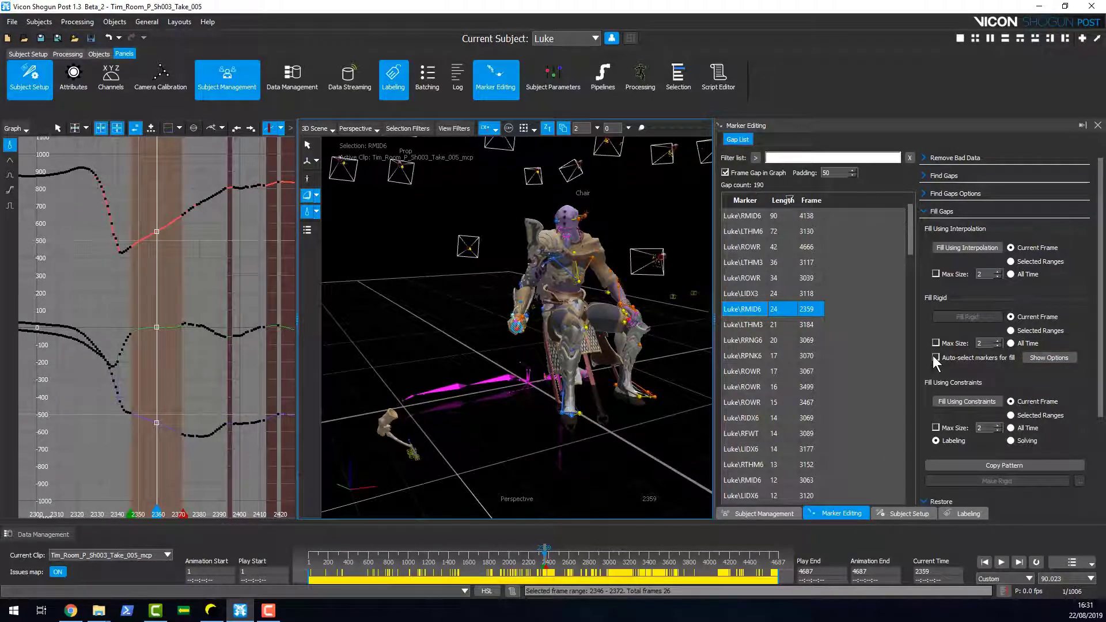
Step: Fill the RMID6 gap with Fill Rigid using auto-selected markers at the current frame
left_click(937, 357)
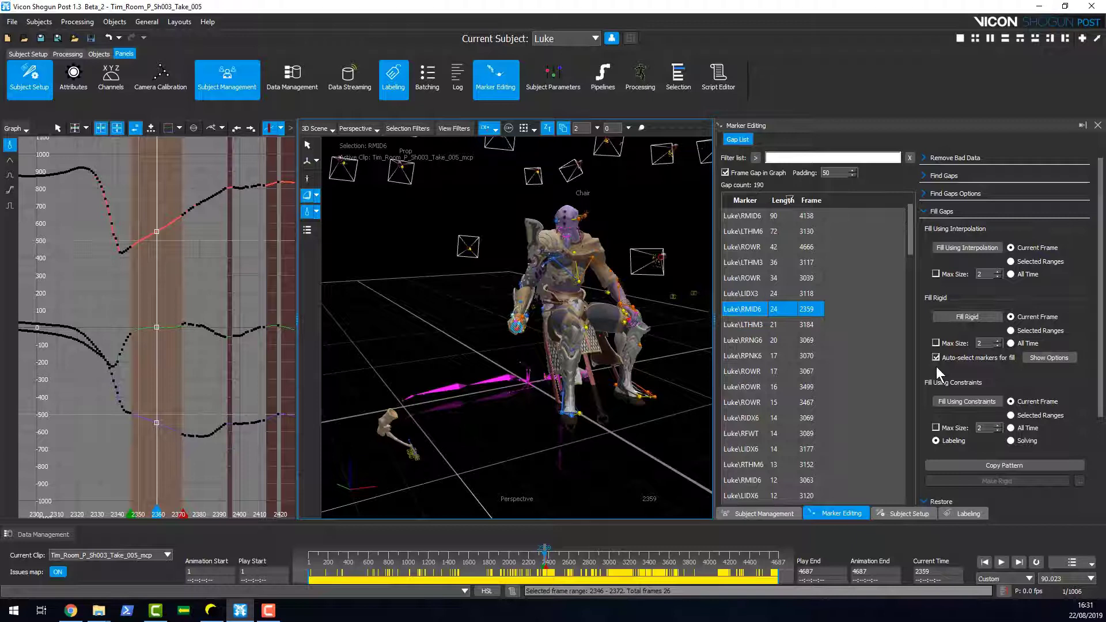
mouse_move(977, 376)
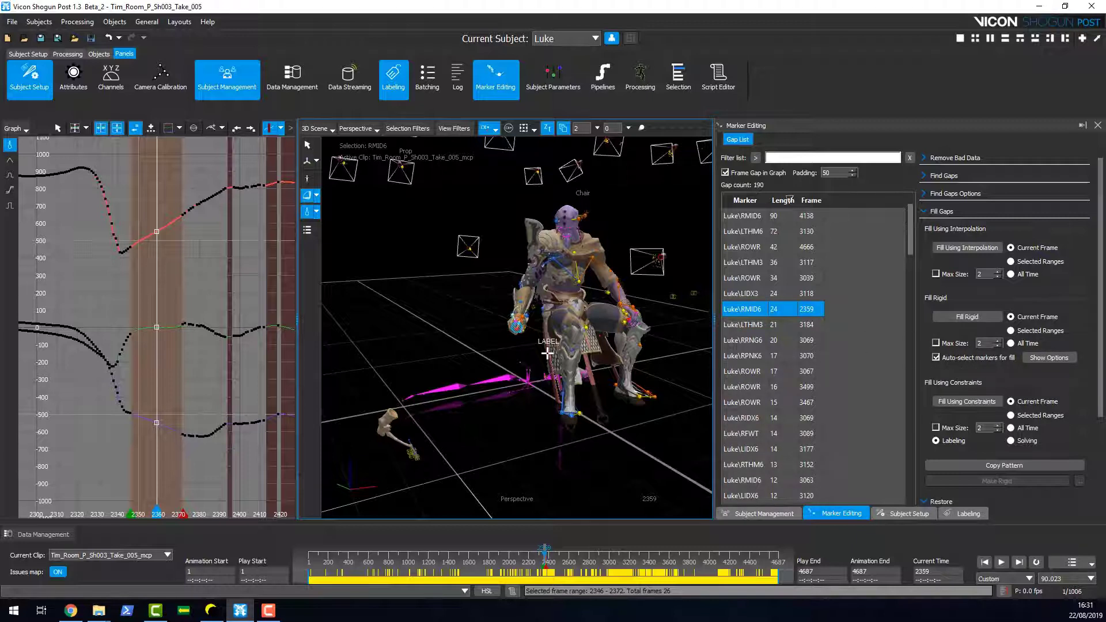
mouse_move(560, 433)
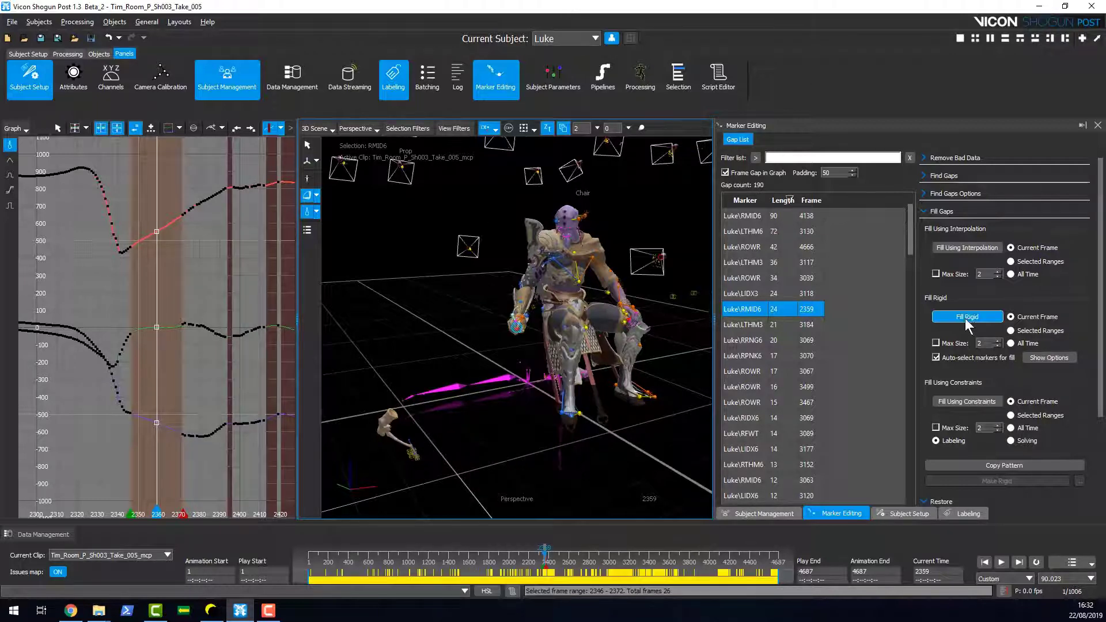
left_click(966, 315)
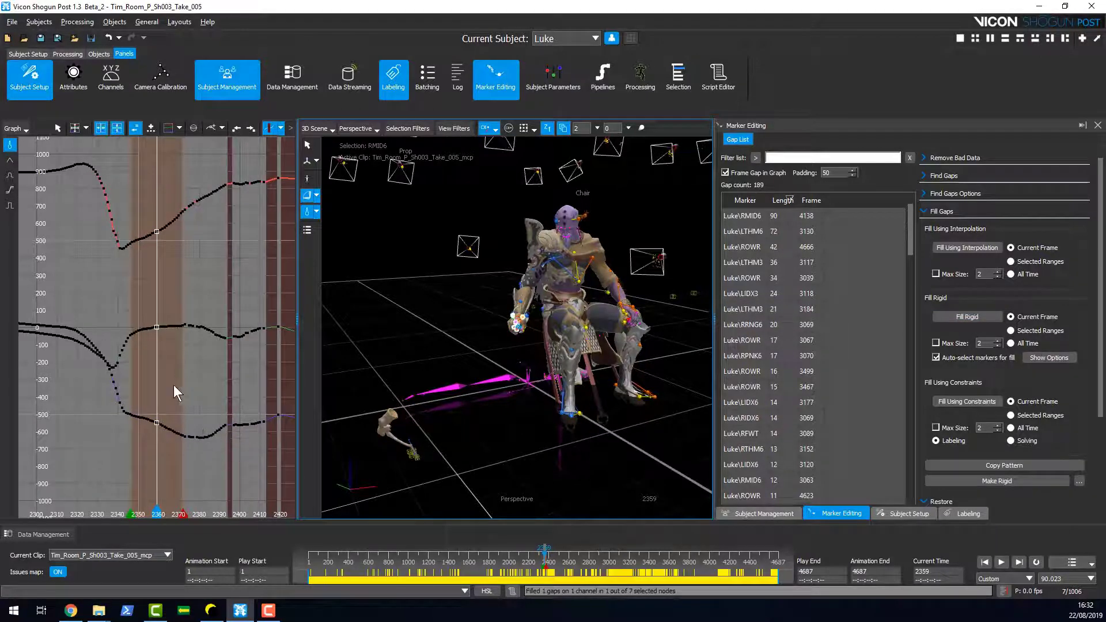